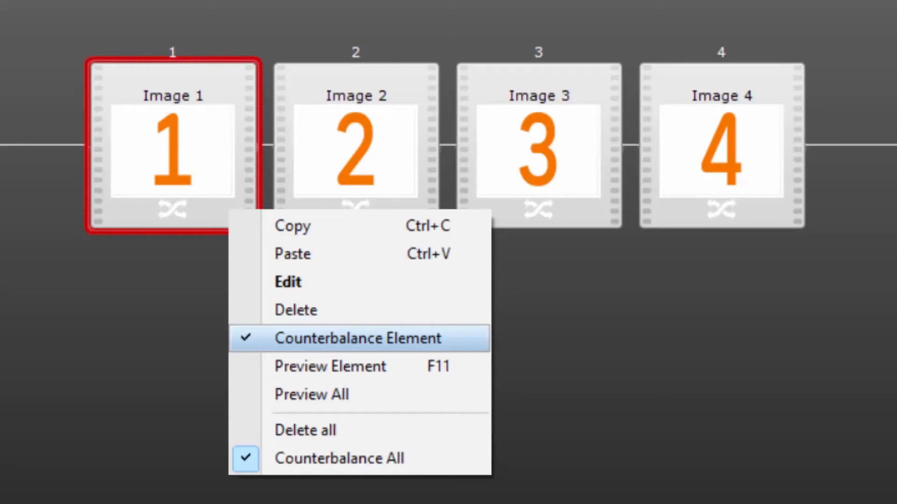
pyautogui.moveTo(335, 459)
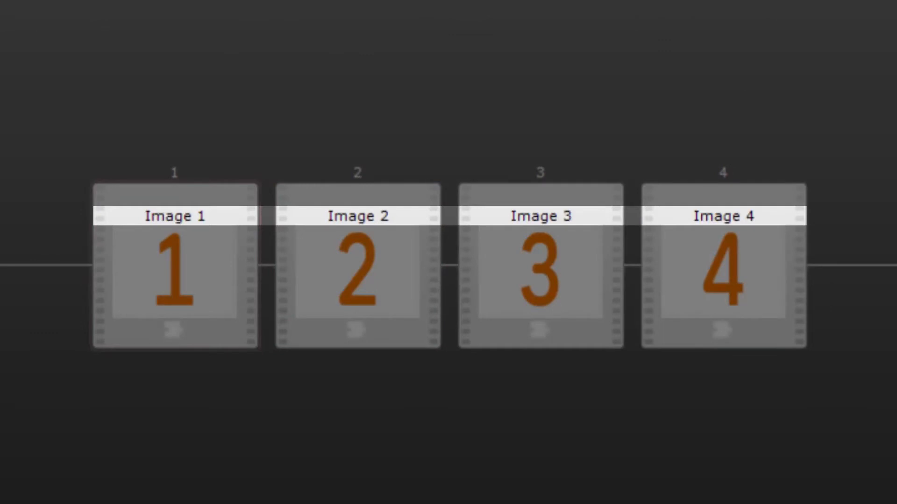
# - Export the test's presentation sequences to a text file on the Desktop
pyautogui.click(174, 265)
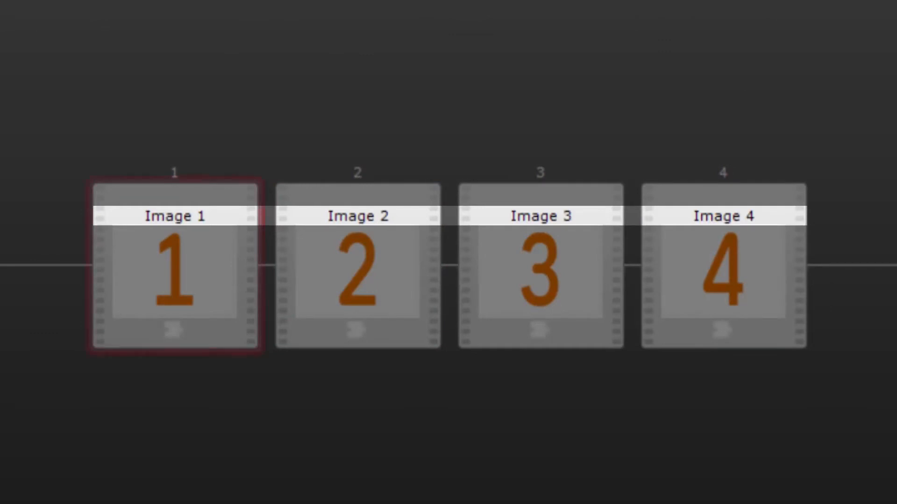
pyautogui.click(723, 273)
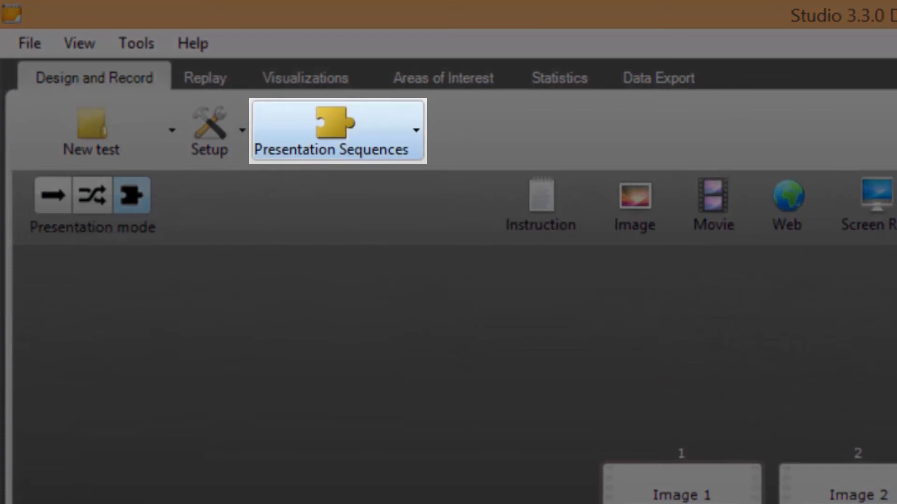
pyautogui.click(416, 130)
pyautogui.write('Tobii Studio 3')
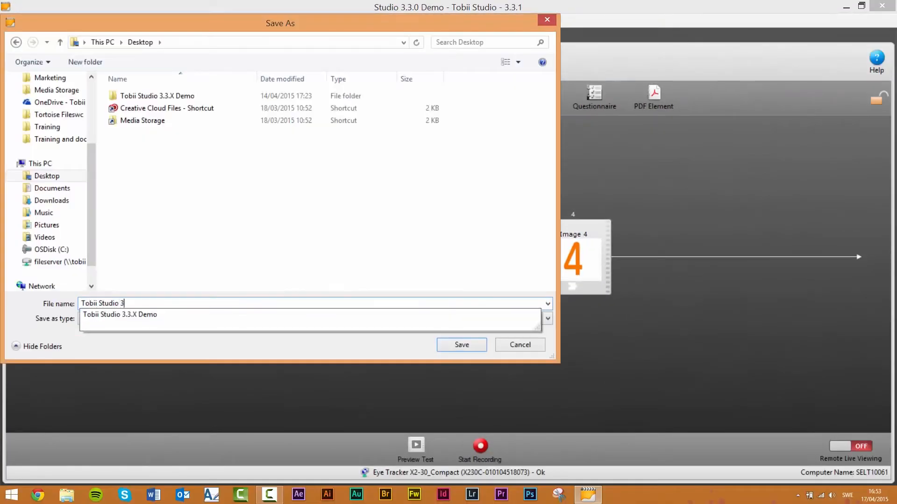
pyautogui.click(462, 345)
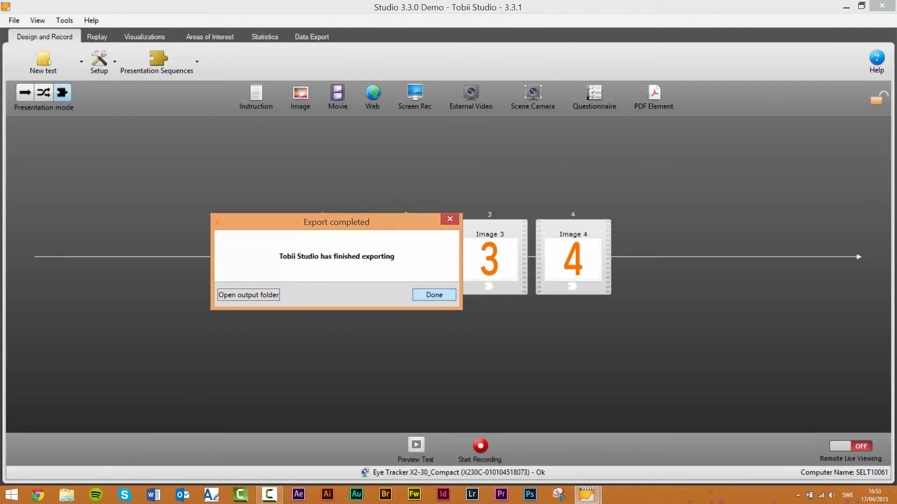
pyautogui.click(434, 295)
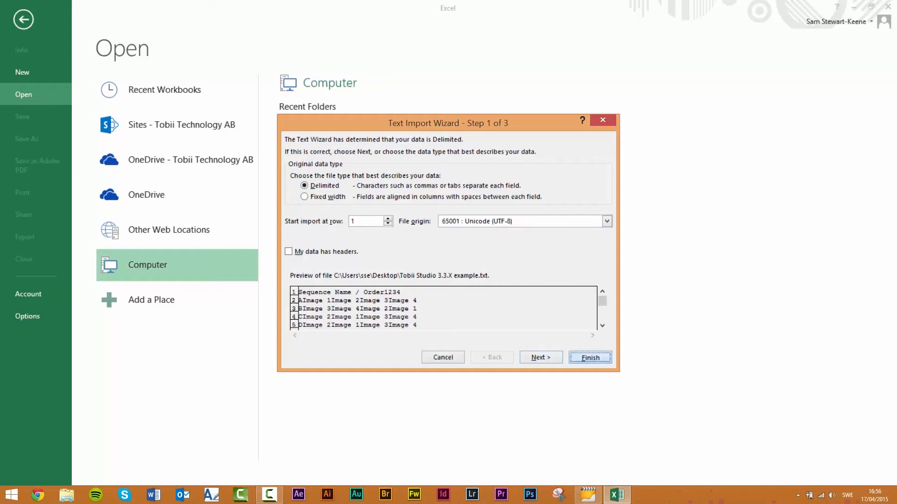
# - Finish the Text Import Wizard to load the exported sequences file into Excel
pyautogui.click(589, 357)
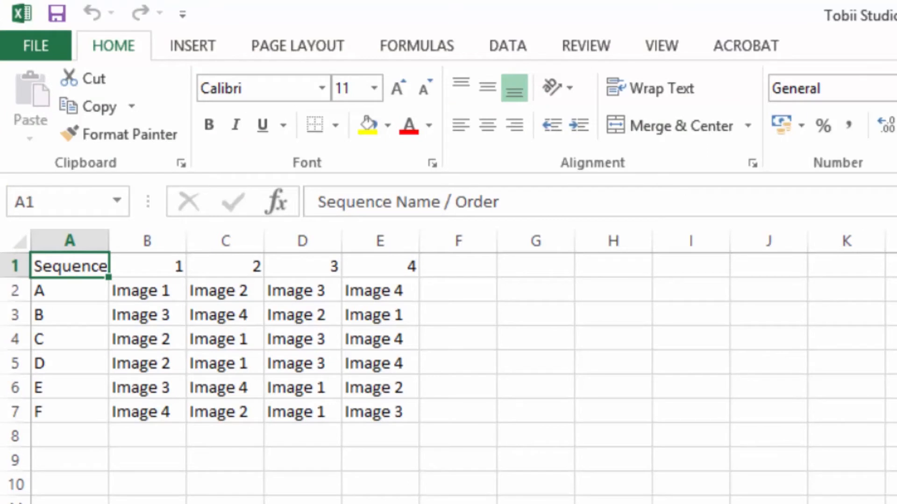
pyautogui.click(70, 290)
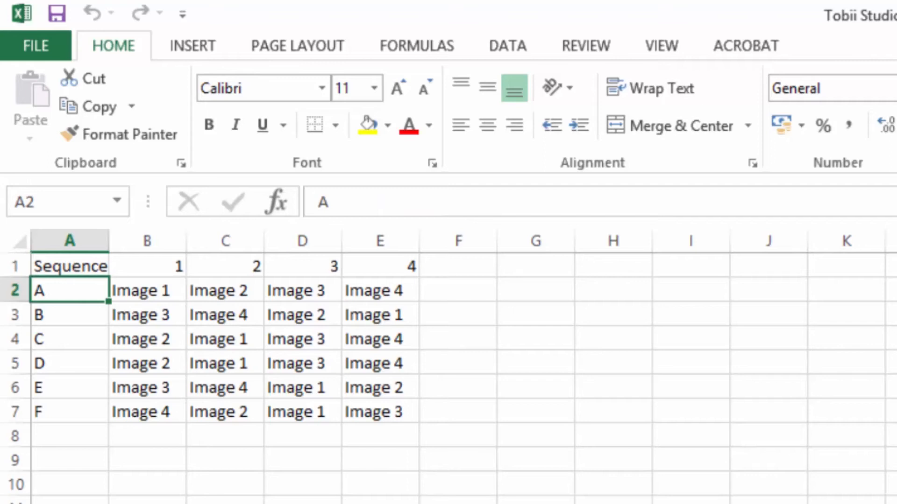
pyautogui.click(224, 291)
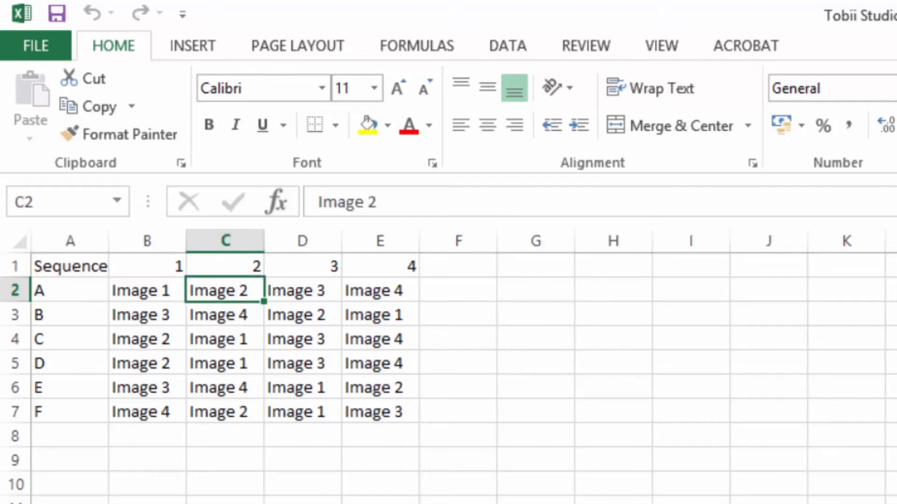
pyautogui.click(378, 290)
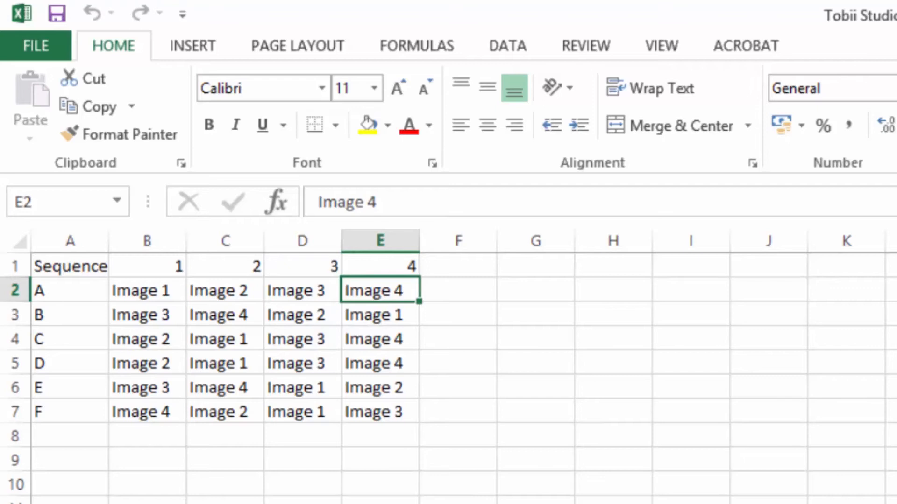
pyautogui.click(142, 314)
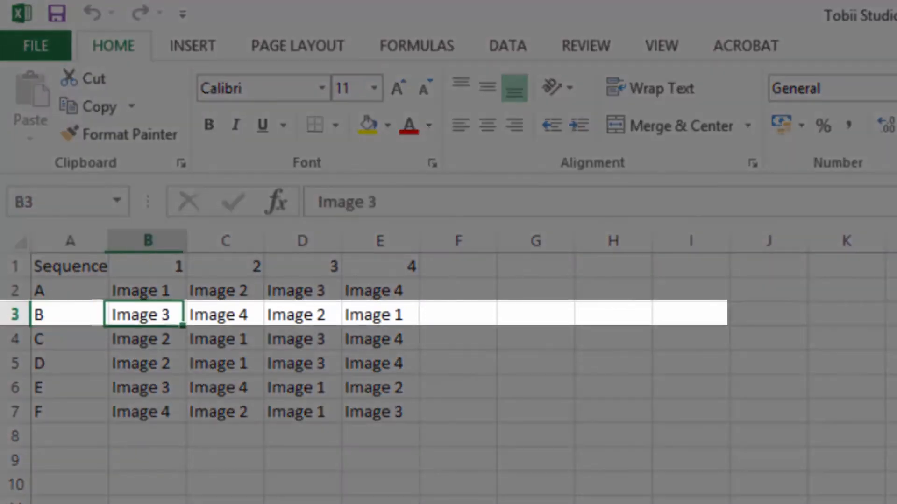
pyautogui.click(380, 314)
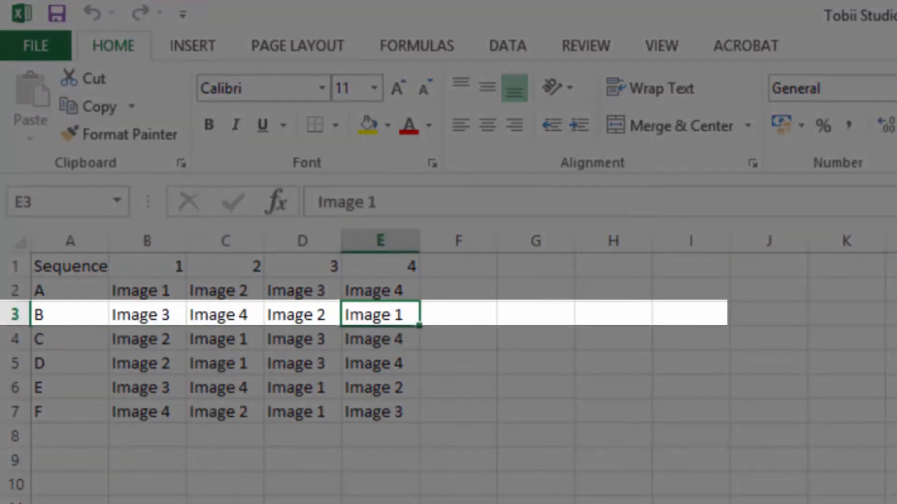
pyautogui.click(66, 339)
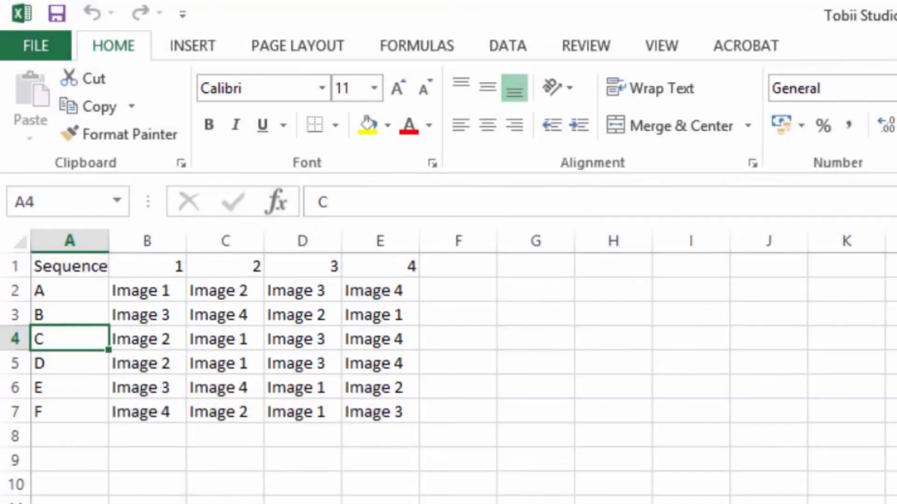
pyautogui.click(374, 339)
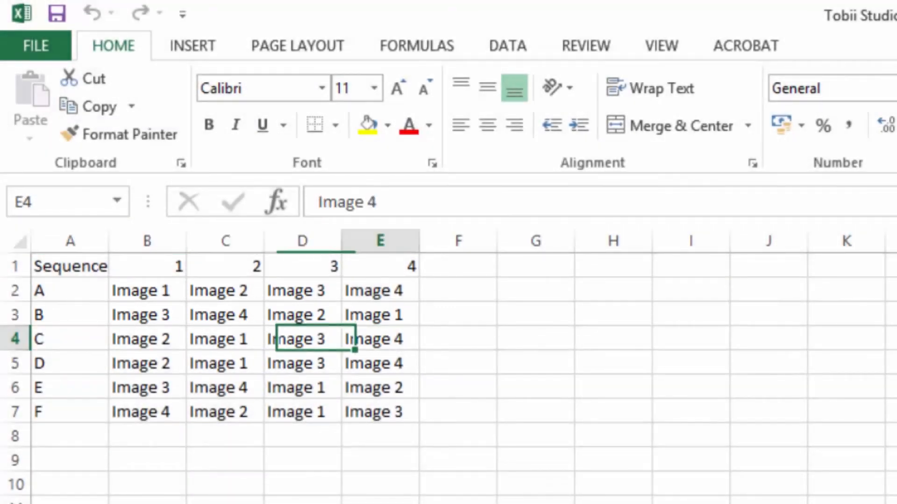
pyautogui.write('G')
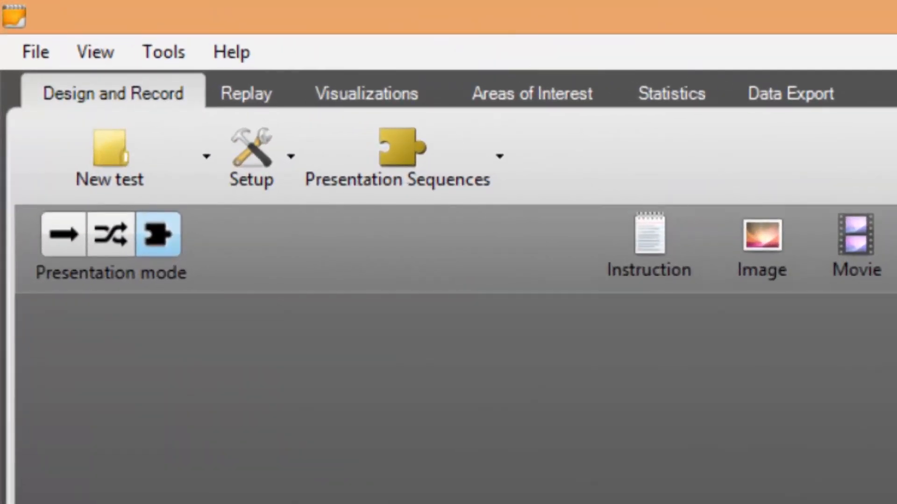
pyautogui.moveTo(400, 149)
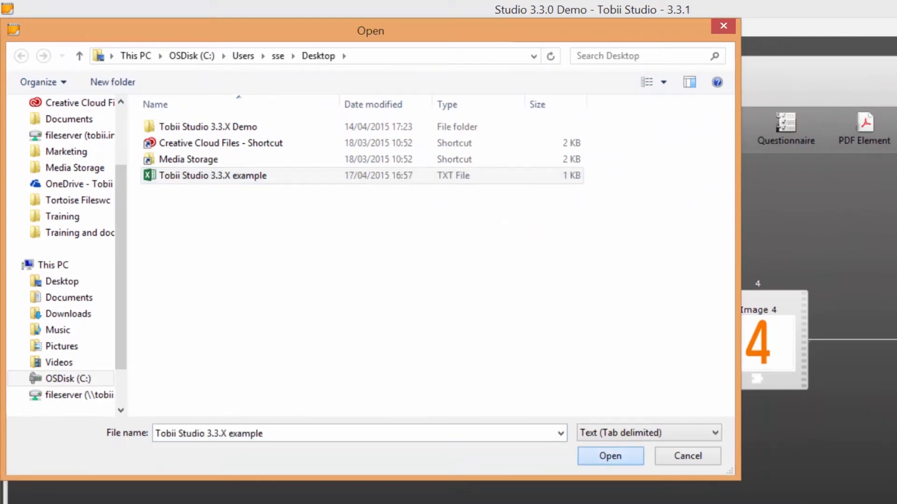
# - Choose the tab-delimited sequence file on the Desktop for import
pyautogui.click(610, 456)
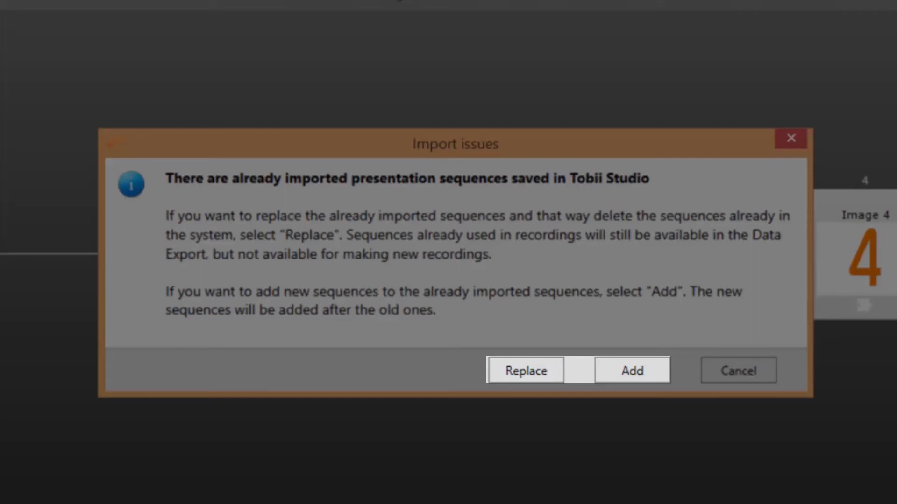
pyautogui.moveTo(632, 370)
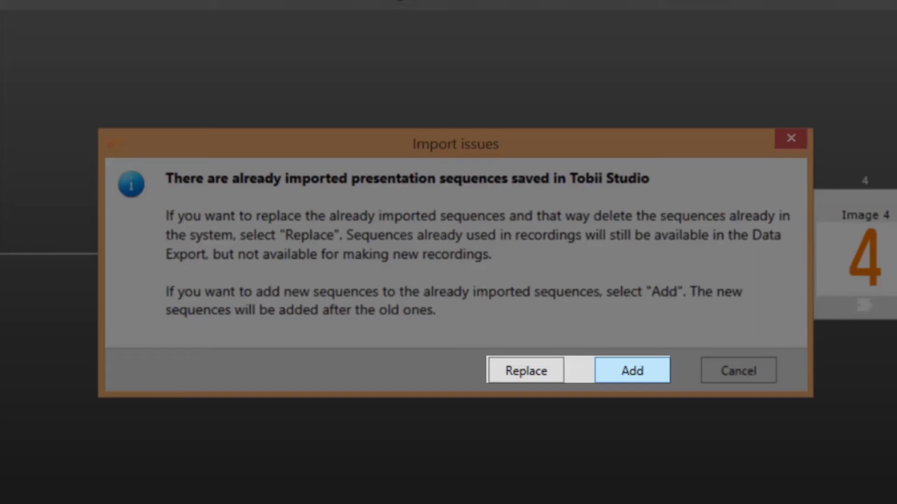
# - Add the sequences despite existing imports and dismiss the Import finished summary
pyautogui.click(632, 370)
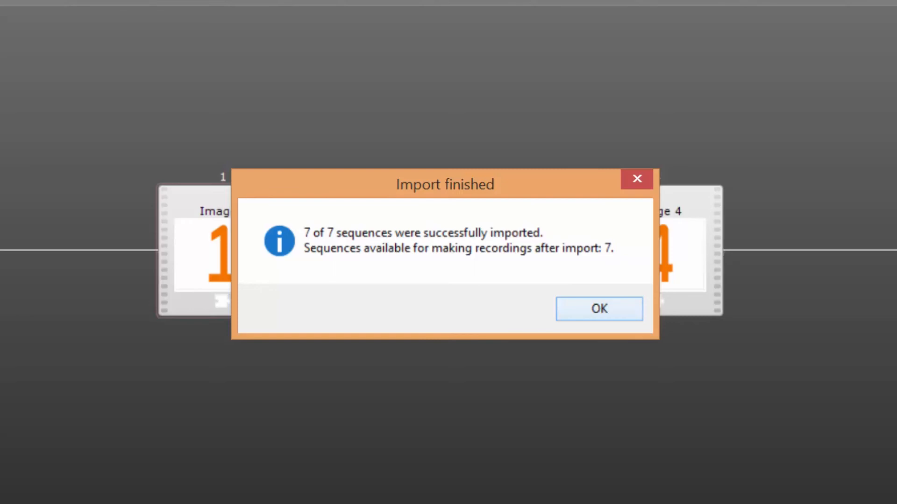
pyautogui.click(599, 308)
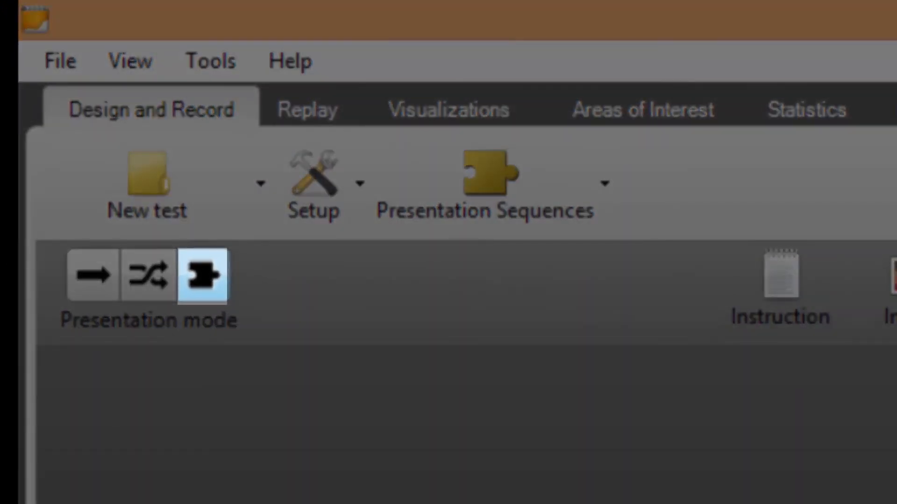
pyautogui.moveTo(204, 276)
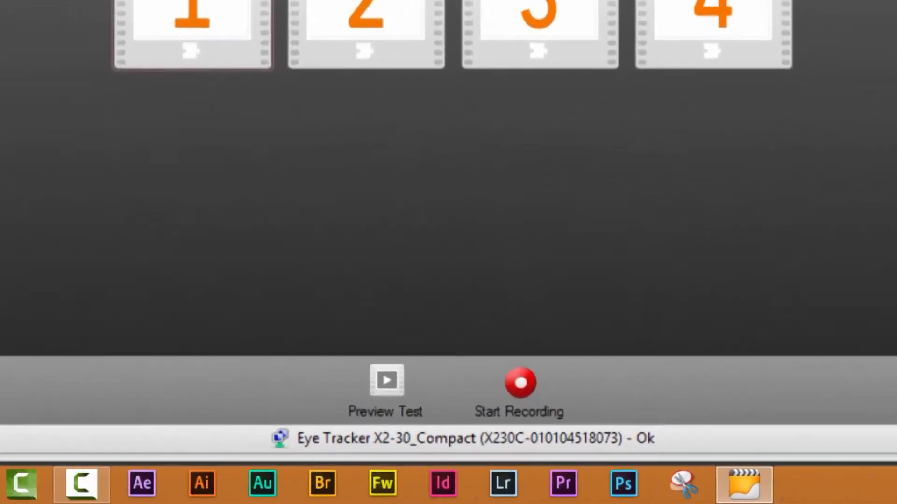
pyautogui.moveTo(530, 382)
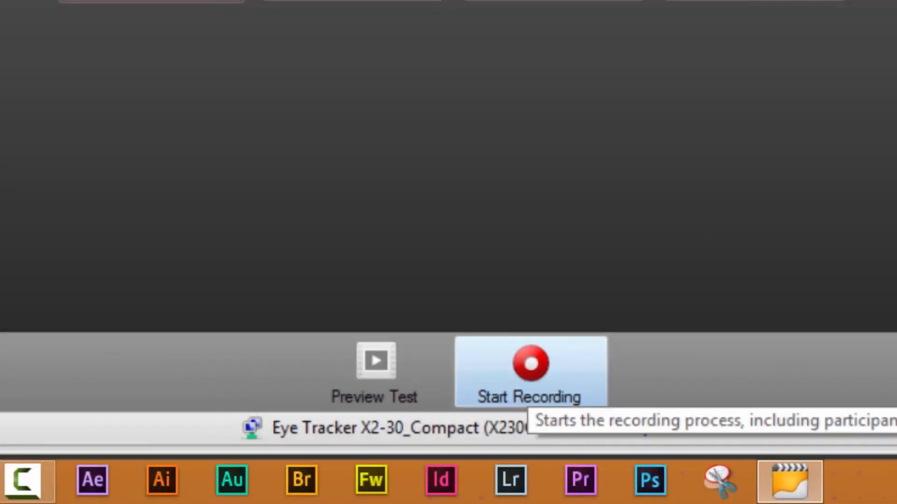
# - Start a new recording to reach the participant selection
pyautogui.click(529, 369)
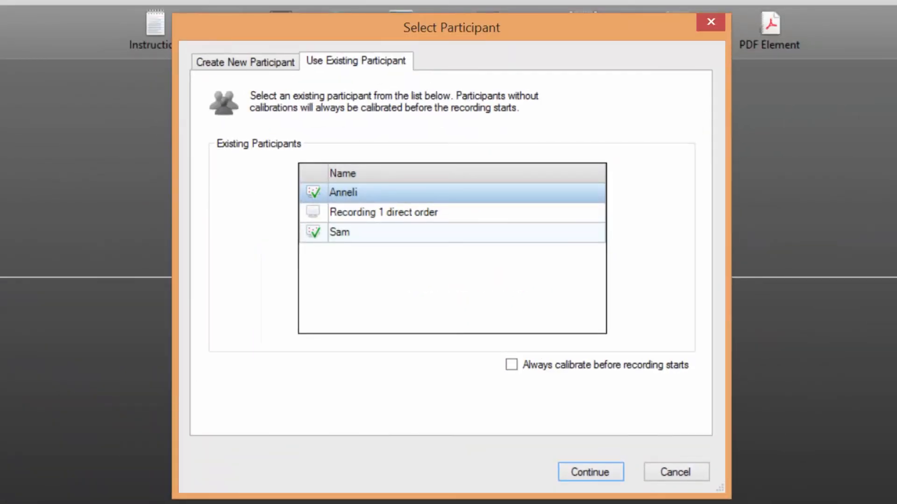
# - Continue with an existing participant and pick a presentation sequence from A–G
pyautogui.click(590, 471)
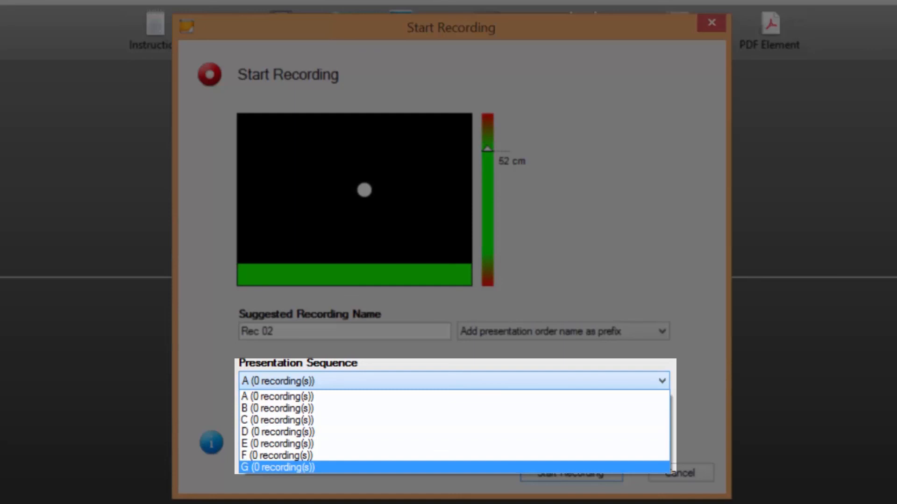
pyautogui.click(279, 467)
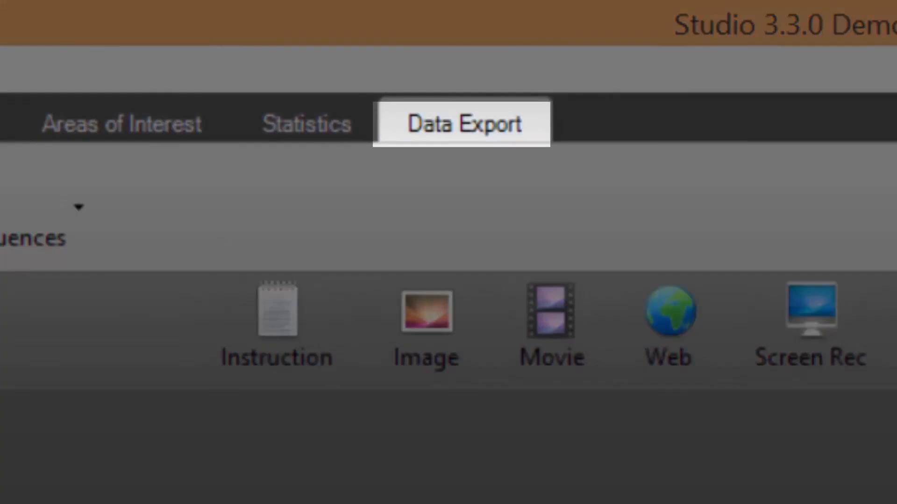
# - Tick PresentationSequence under General data on the Data Export tab
pyautogui.click(463, 124)
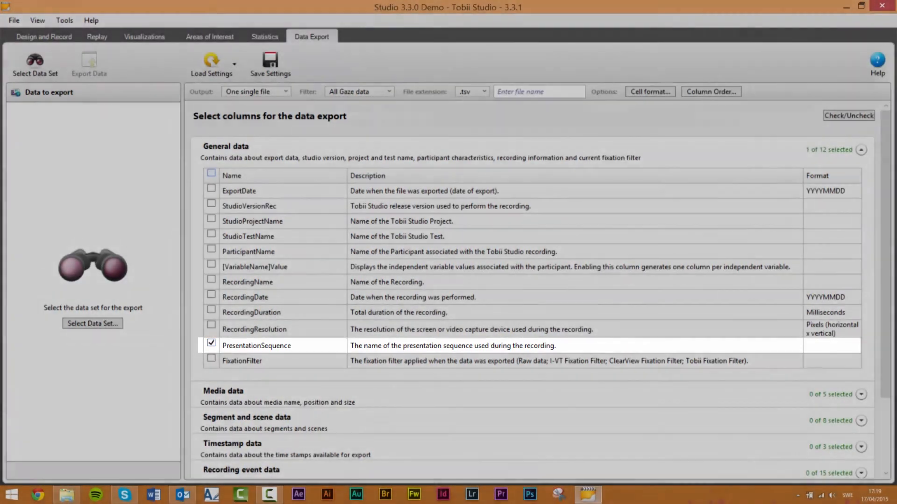
pyautogui.click(211, 251)
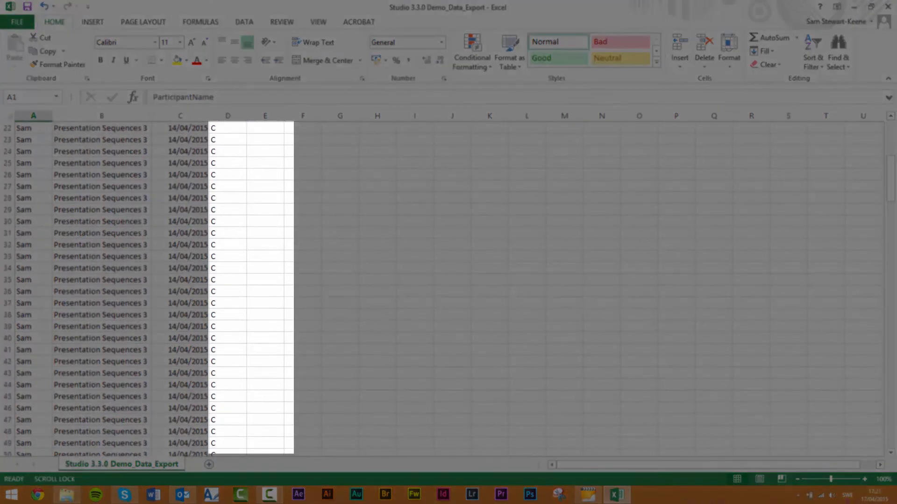
pyautogui.scroll(-3)
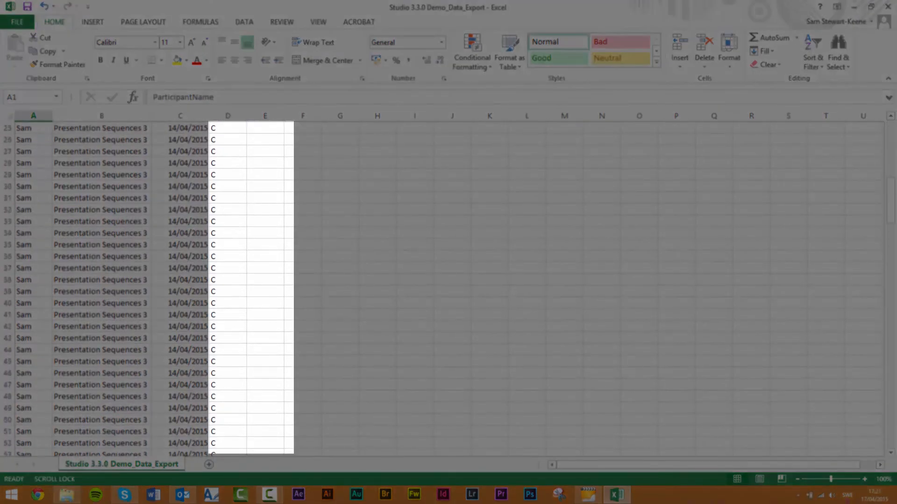